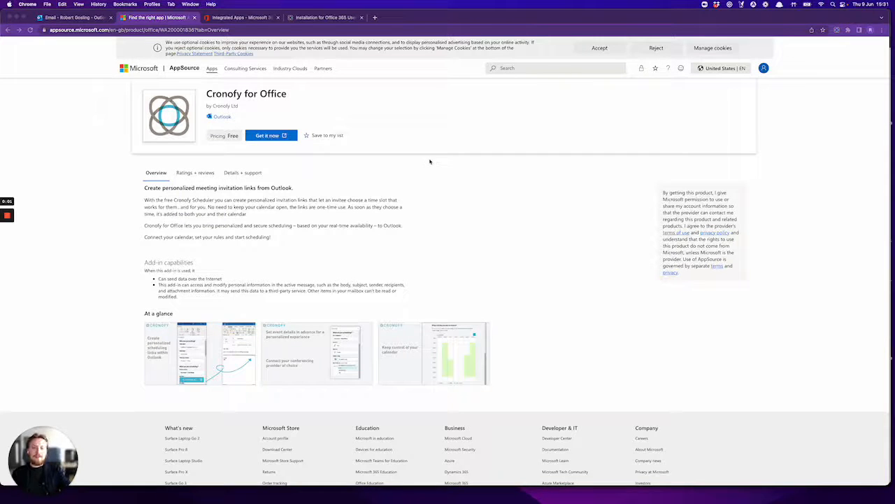
{"action": "mouse_move", "coordinate": [363, 145]}
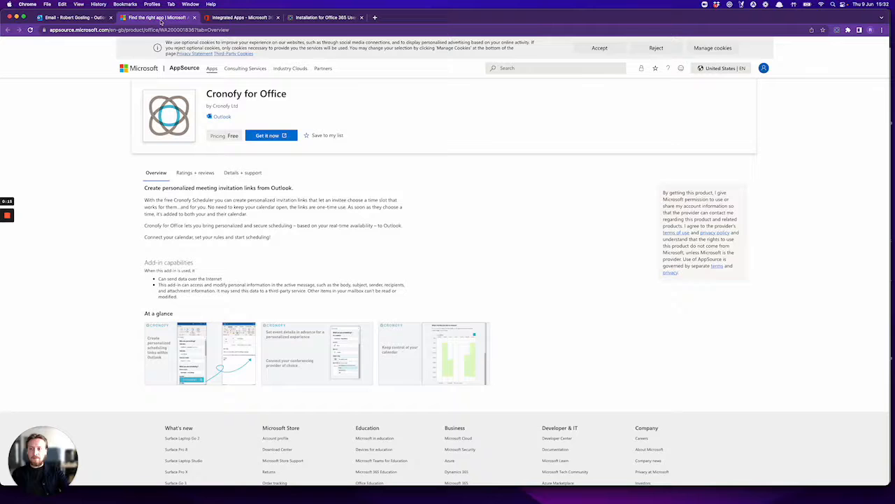
{"action": "mouse_move", "coordinate": [271, 135]}
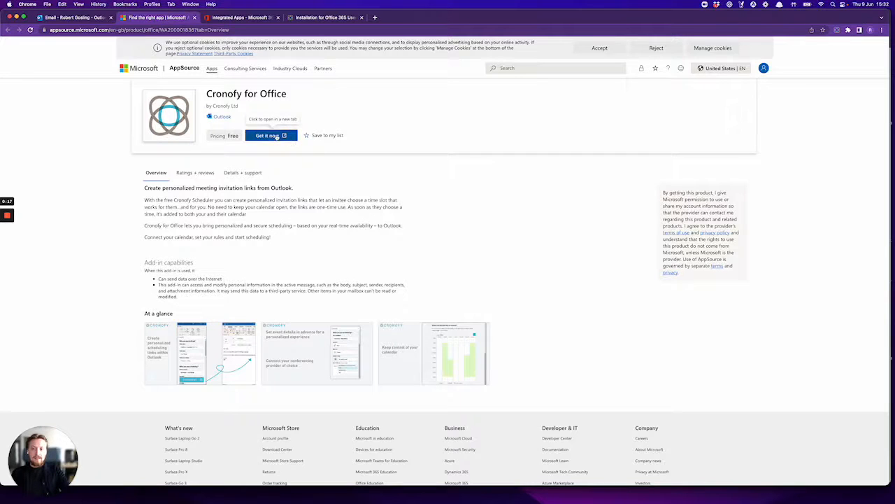
Step: Deploy Cronofy for Office to the organisation's Outlook, then switch to the Outlook inbox
{"action": "left_click", "coordinate": [271, 135]}
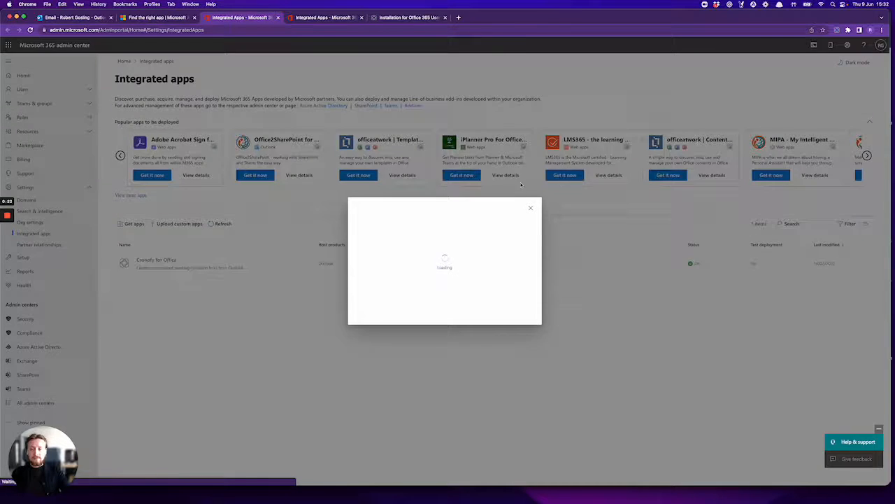
{"action": "left_click", "coordinate": [156, 260]}
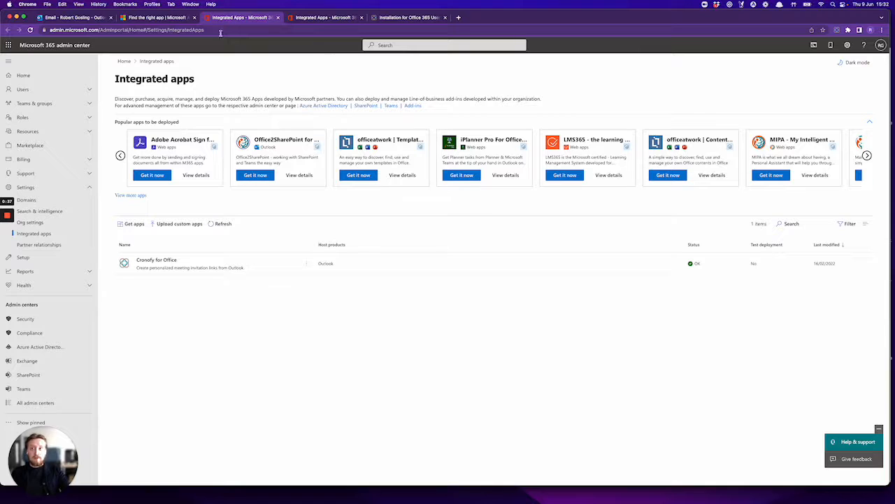
{"action": "left_click", "coordinate": [73, 18]}
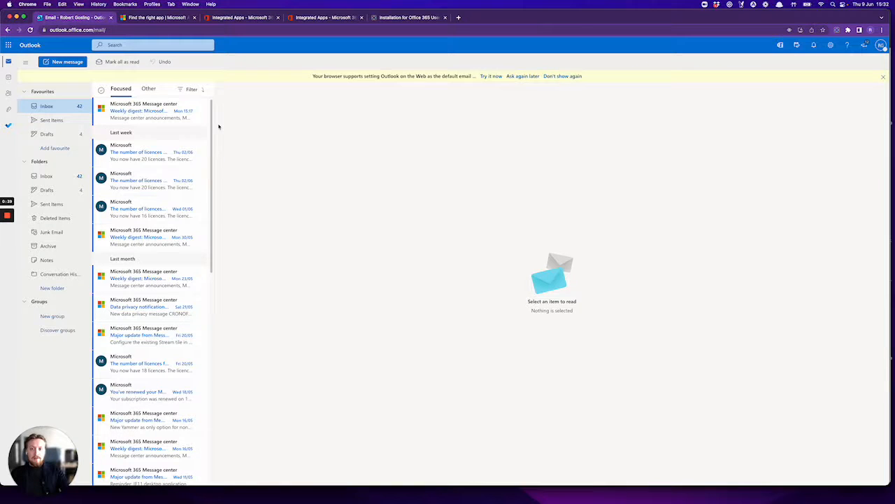
{"action": "mouse_move", "coordinate": [240, 132]}
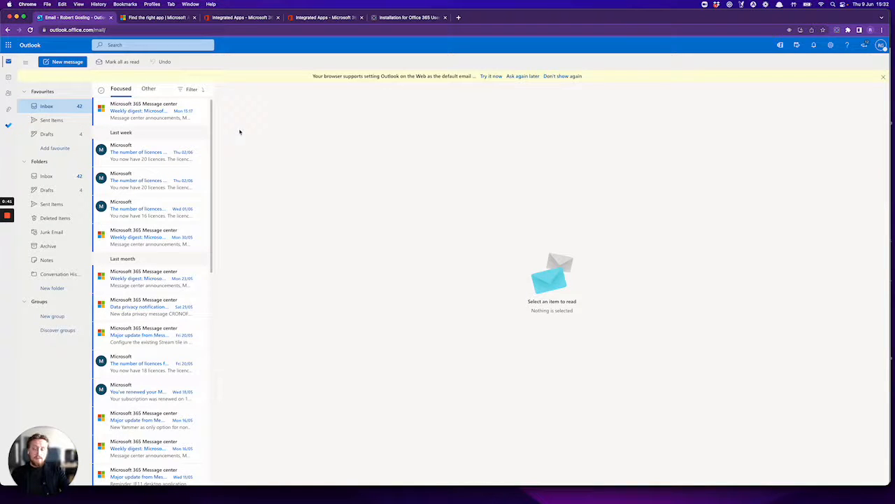
Step: Start a new email and search the Outlook add-ins store for 'cron'
{"action": "left_click", "coordinate": [67, 62]}
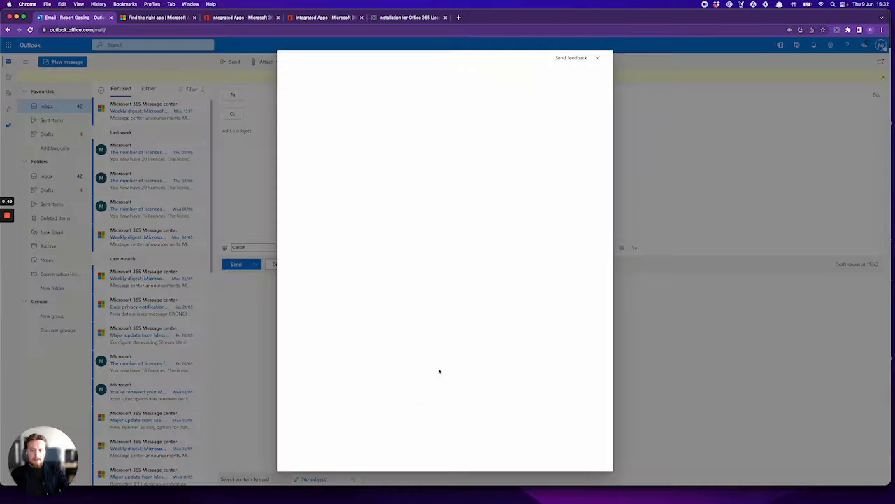
{"action": "type", "text": "cron"}
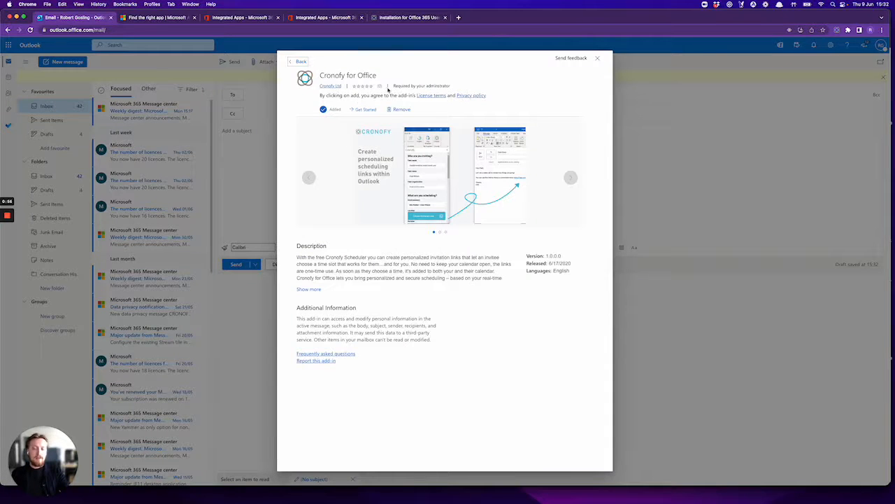
{"action": "mouse_move", "coordinate": [446, 144]}
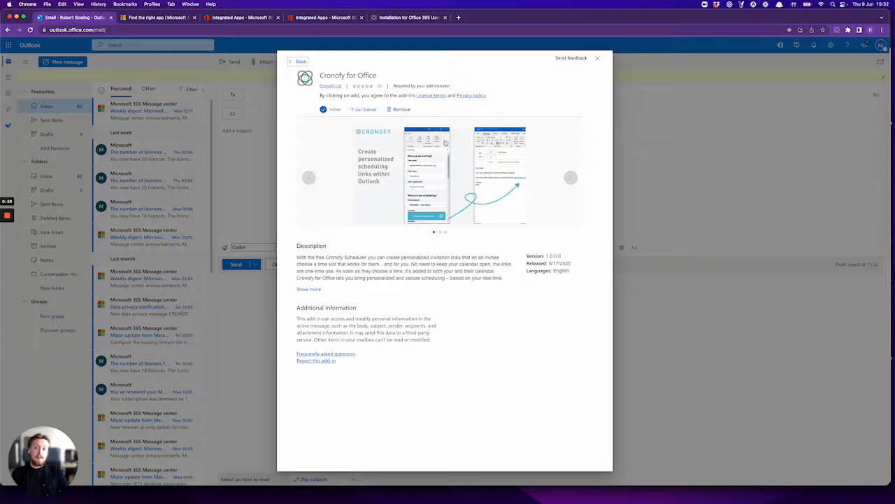
Step: Close the add-ins store after confirming Cronofy for Office is added
{"action": "left_click", "coordinate": [597, 58]}
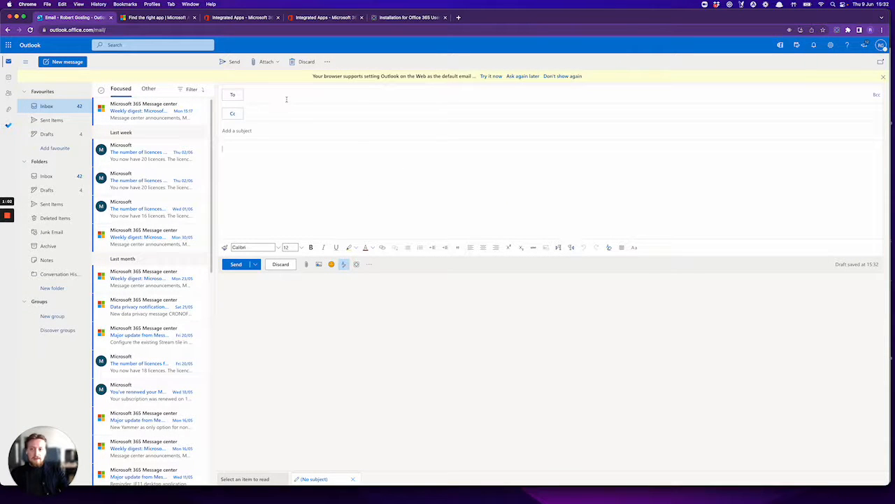
Step: Address the draft to Doc Brown and write the greeting 'Hello,'
{"action": "type", "text": "doc"}
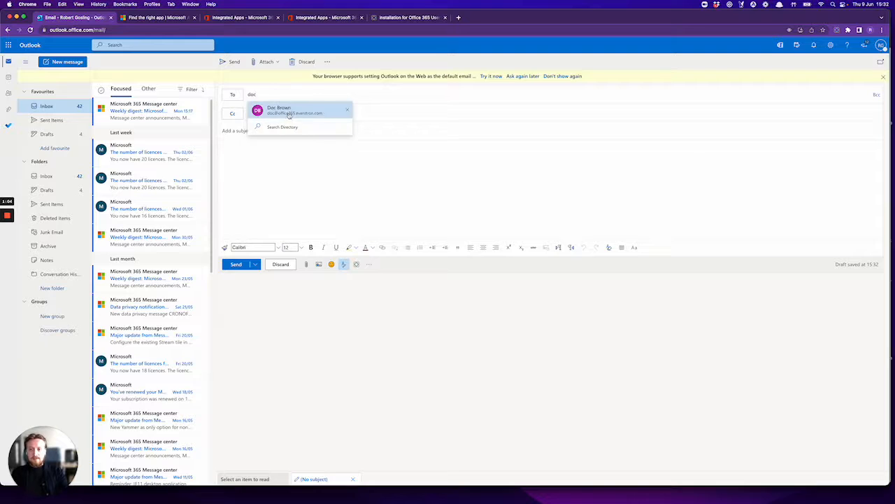
{"action": "left_click", "coordinate": [280, 109]}
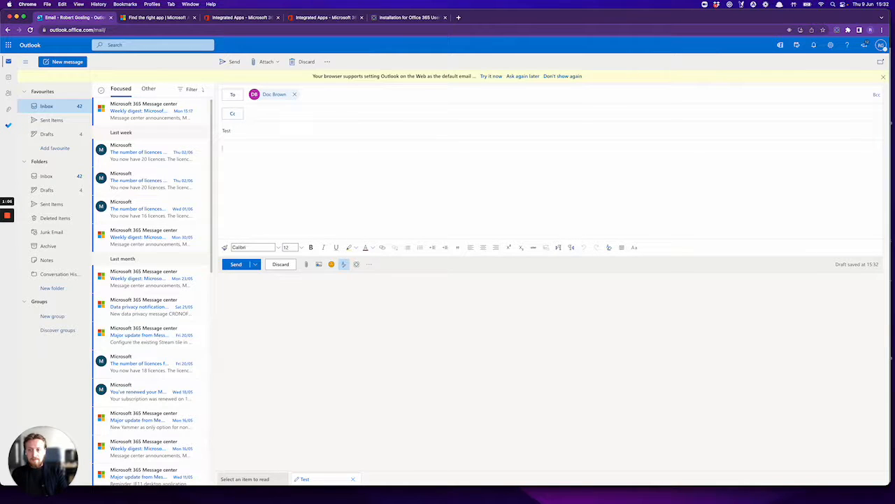
{"action": "type", "text": "Hello,"}
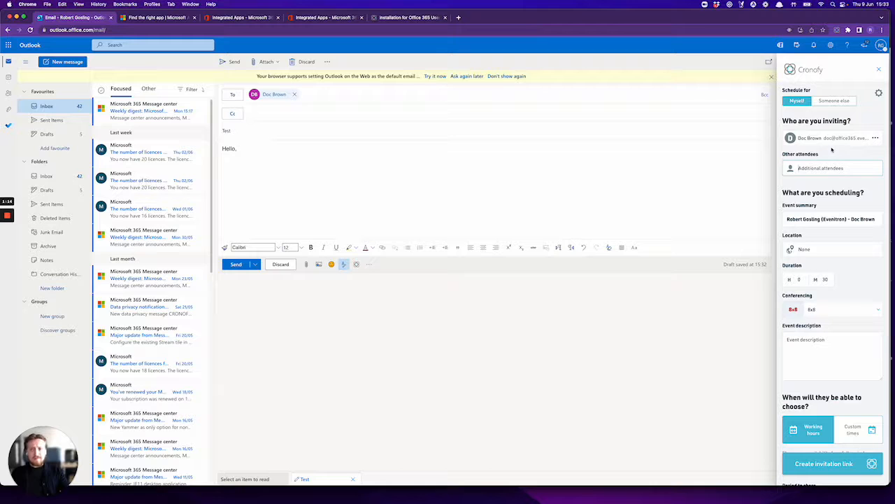
Step: Insert a Cronofy invitation link into the email body below the greeting
{"action": "scroll", "scroll_direction": "down", "scroll_amount": 3}
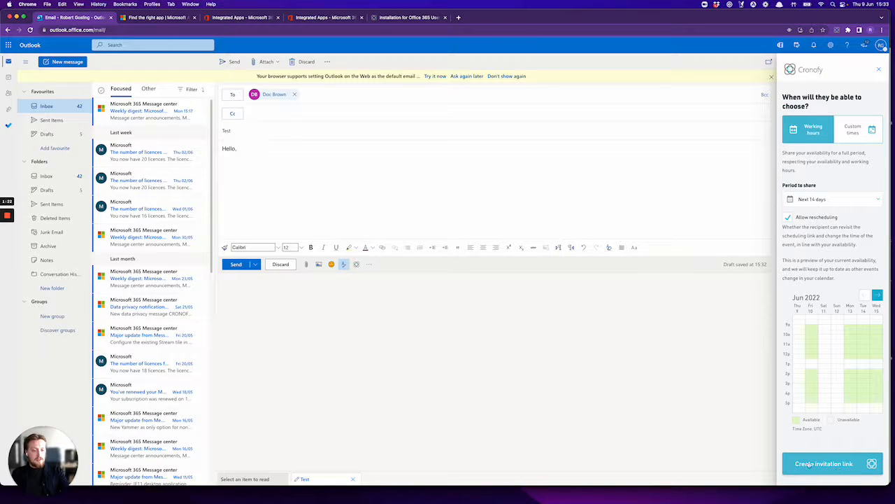
{"action": "left_click", "coordinate": [824, 463]}
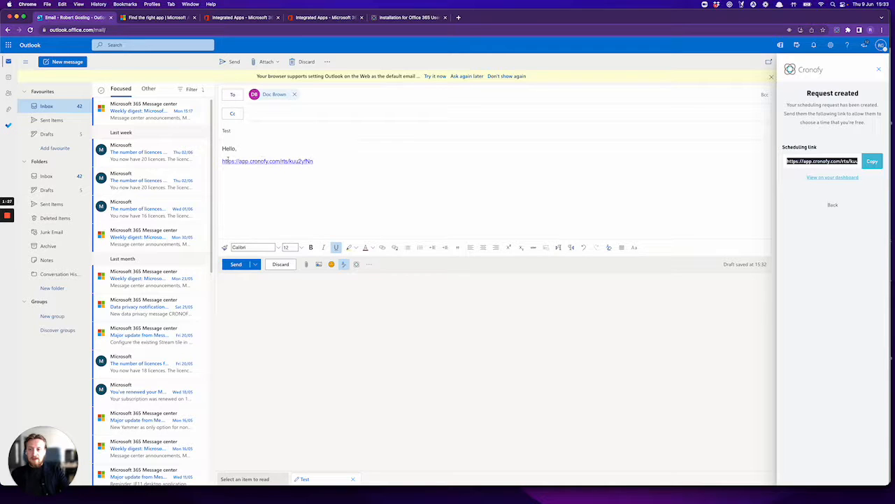
{"action": "mouse_move", "coordinate": [267, 161]}
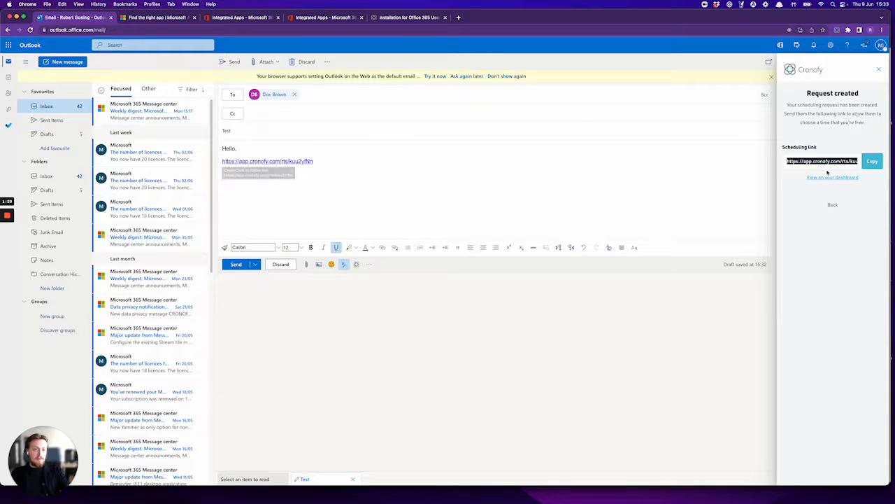